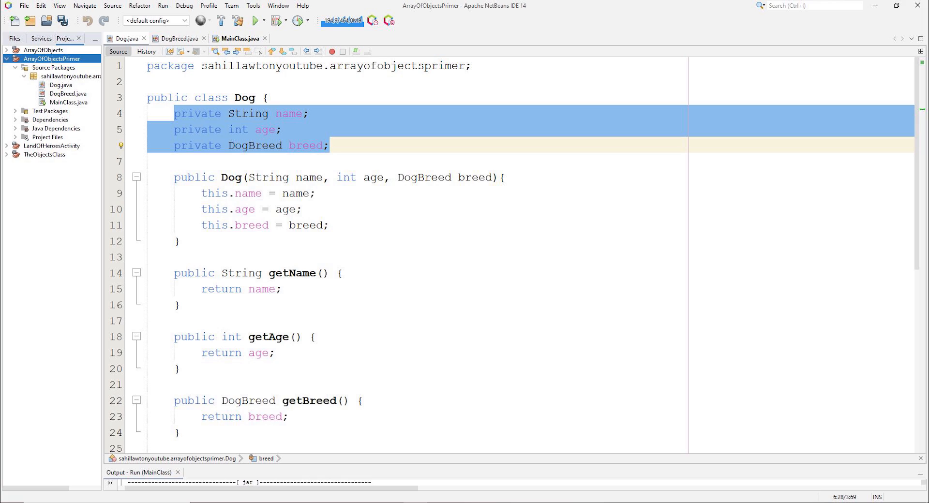
Switch from the Dog class fields to the DogBreed enum listing the breeds.
click(178, 38)
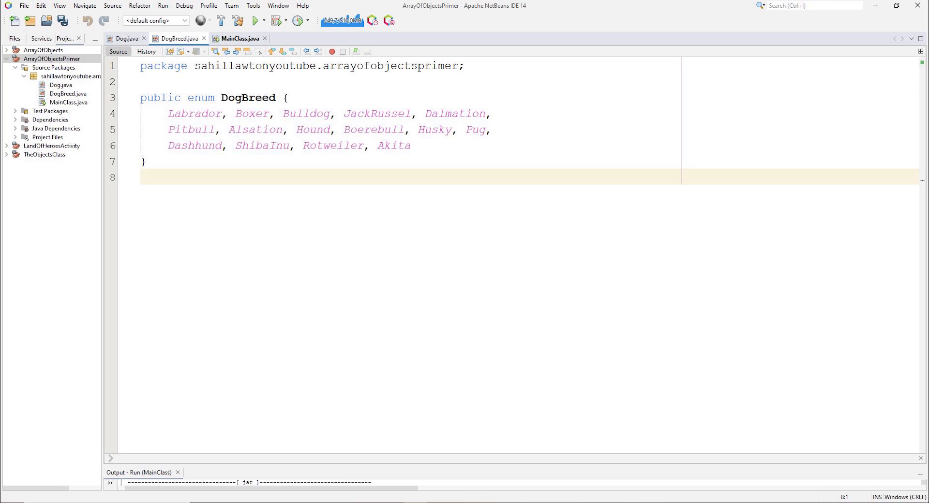
click(125, 39)
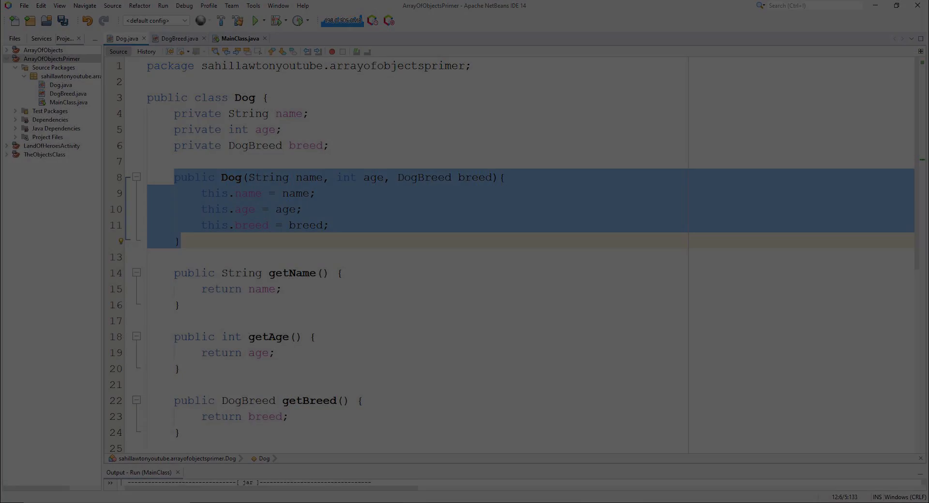
Bring up Dog.java to review the constructor taking name, age and breed.
click(241, 38)
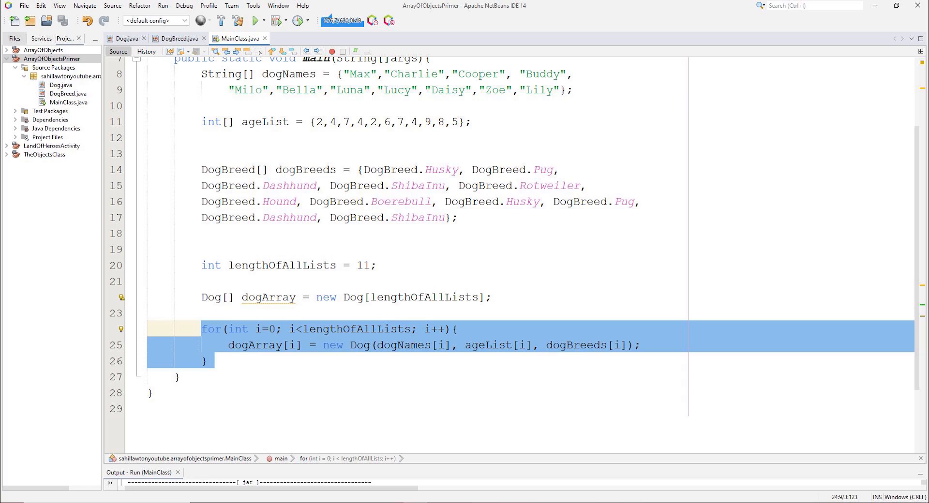
Run MainClass with the ArrayList of eleven dogs and view their printed information.
click(124, 38)
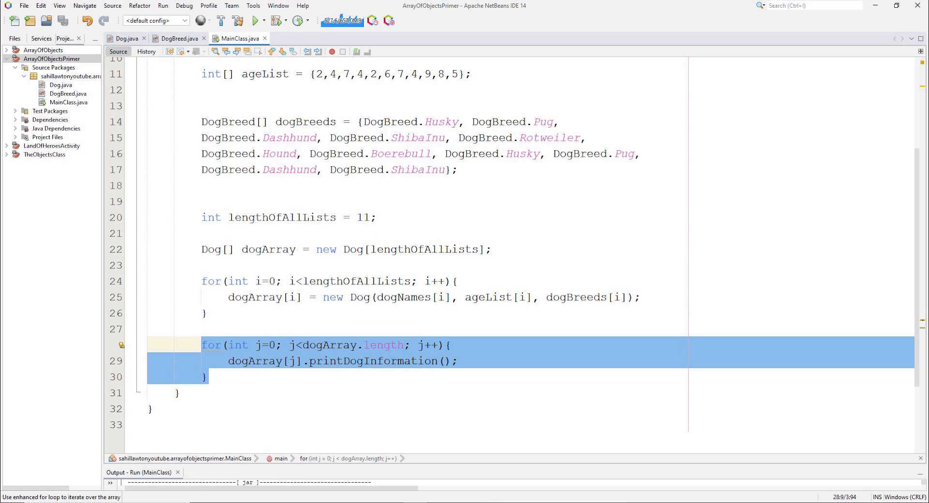
click(255, 21)
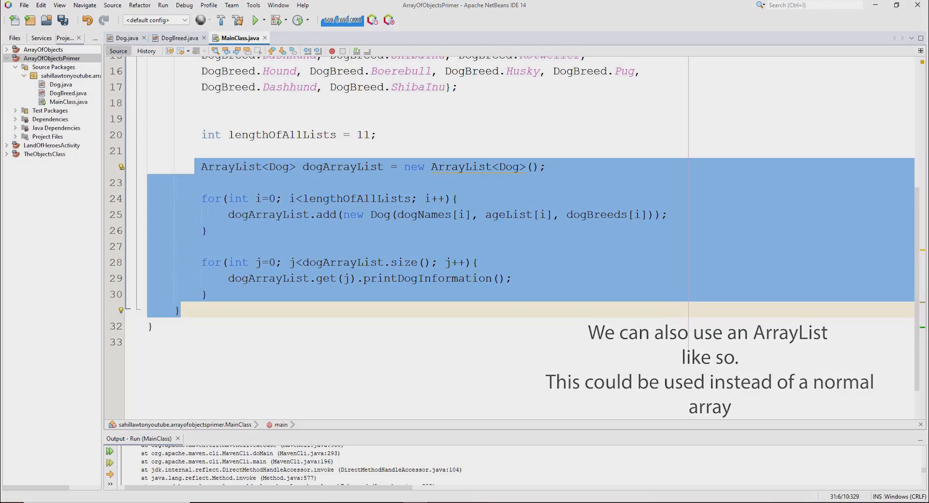
click(253, 20)
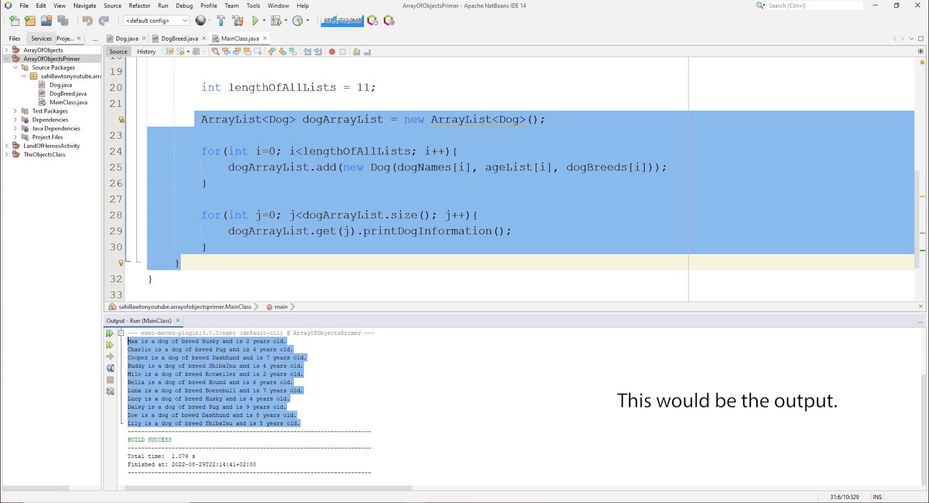